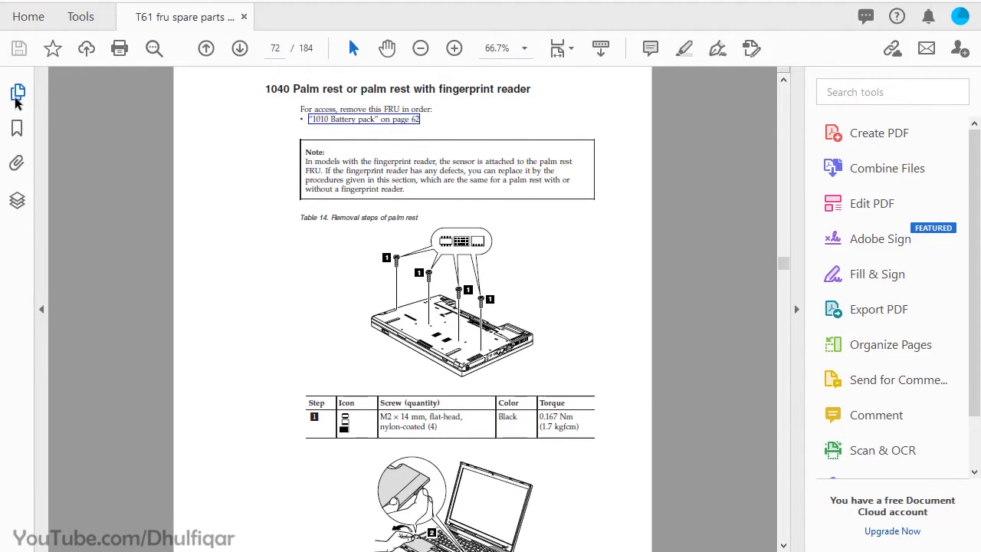
Open Extract Pages from the page 72 thumbnail, with the range From 72 To 72
left_click(17, 92)
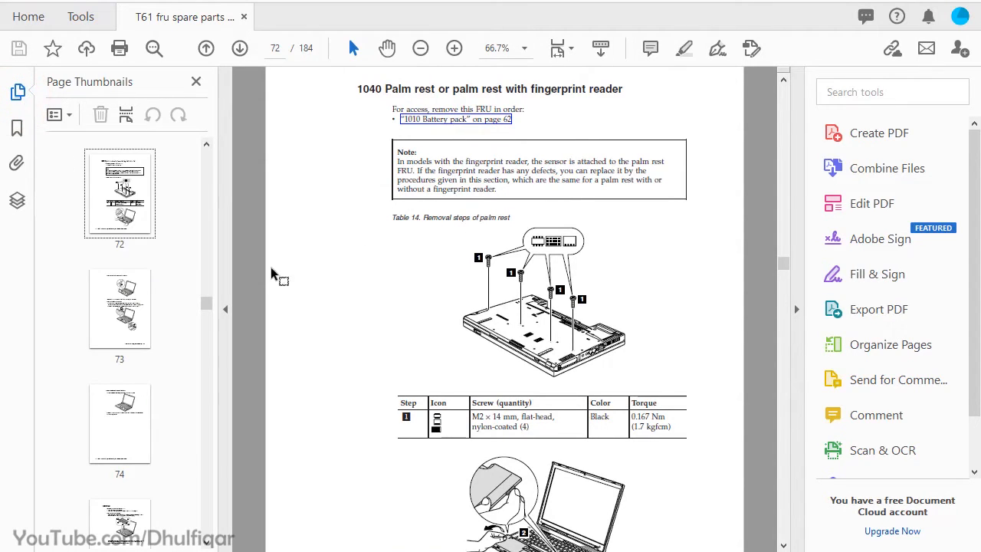
right_click(119, 192)
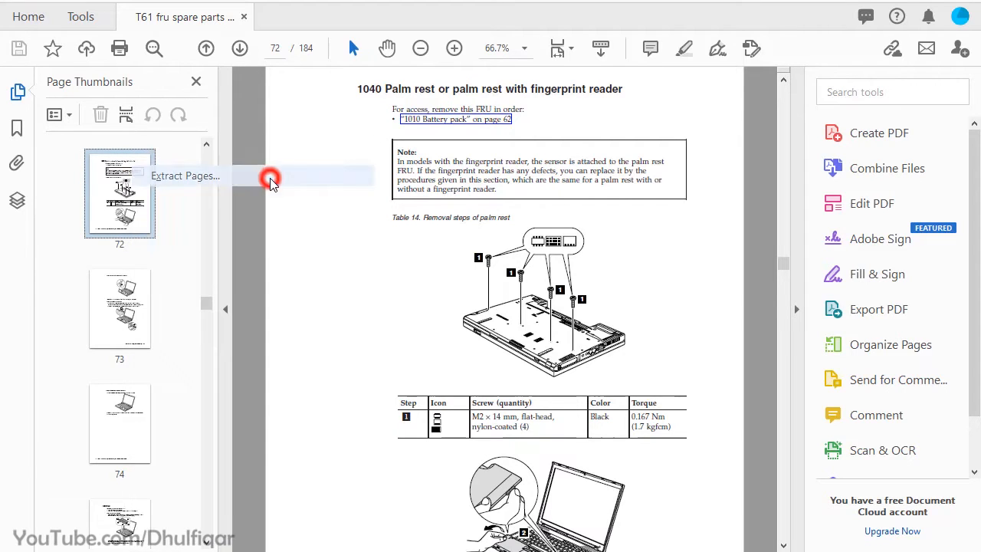
left_click(184, 175)
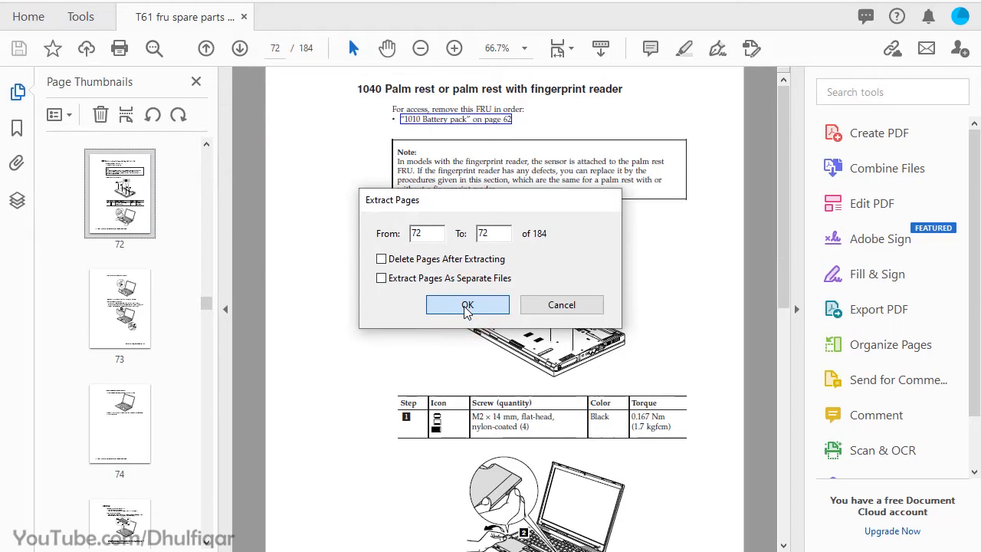
Extract page 72 to a new one-page PDF and choose Image > PNG as the export format
left_click(467, 304)
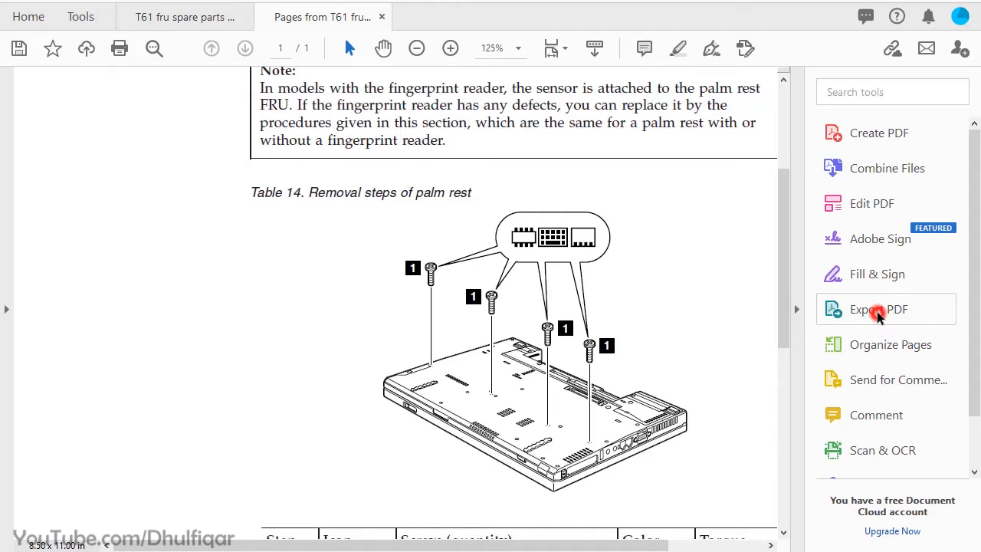
left_click(879, 309)
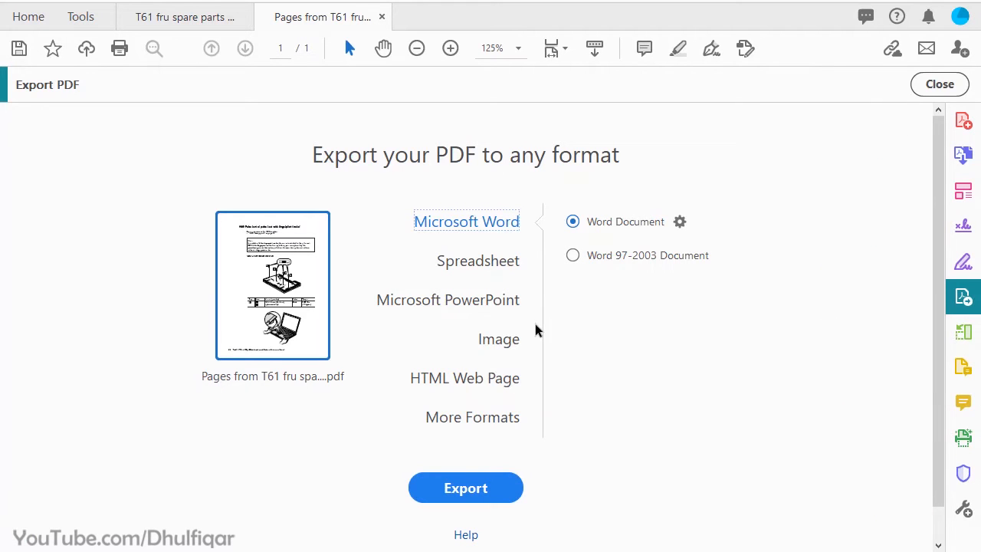
left_click(498, 339)
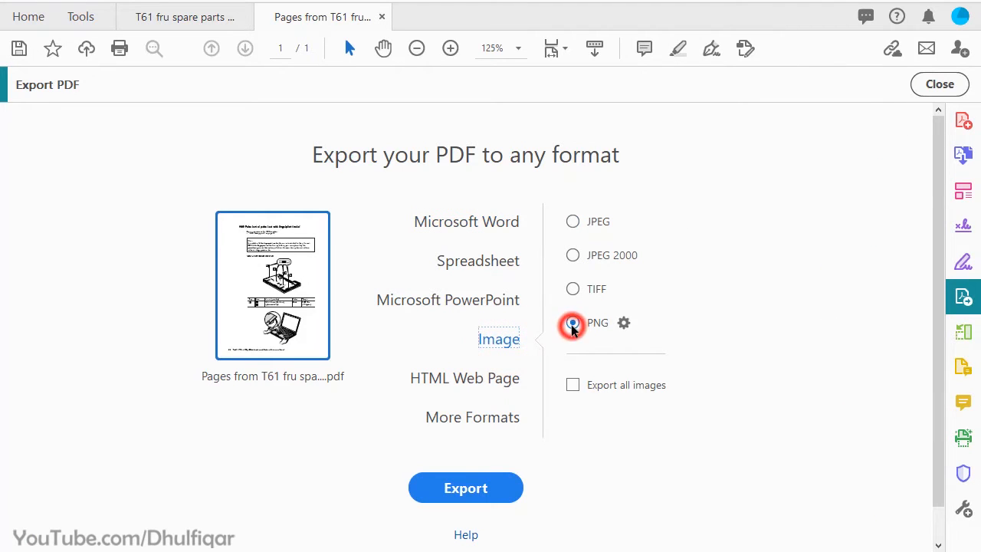
left_click(572, 322)
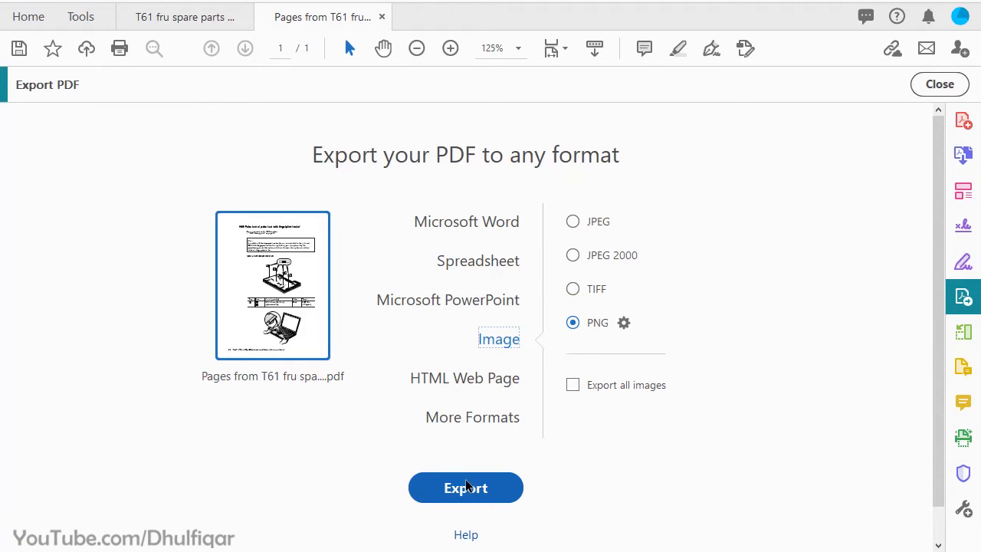
Export the page as PNG named 'page' into the Thinkpad T61 folder
left_click(465, 487)
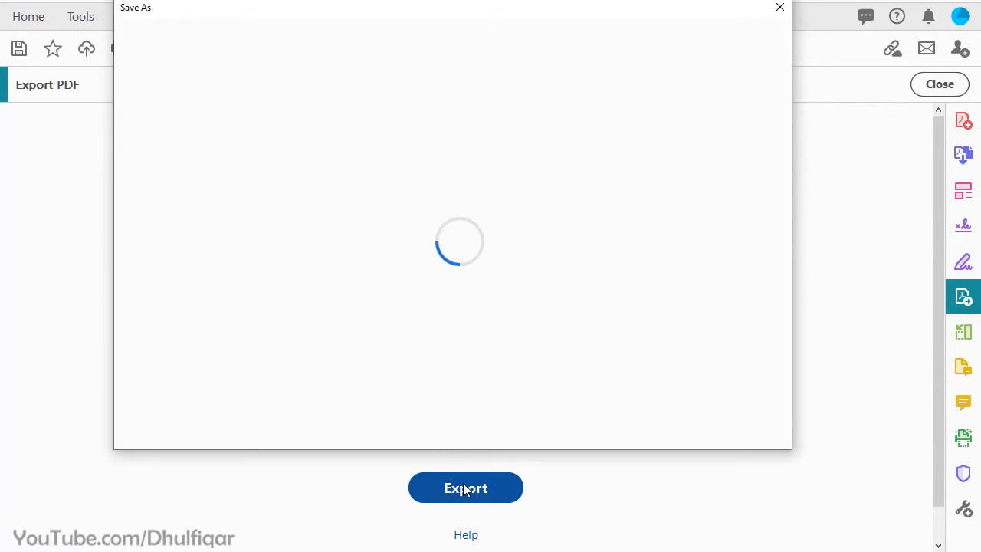
left_click(465, 488)
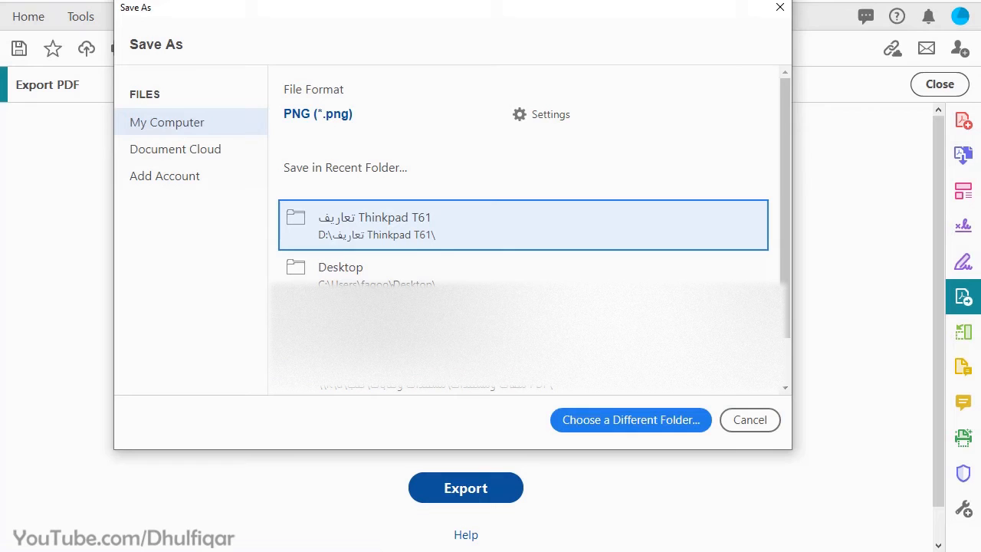
left_click(630, 419)
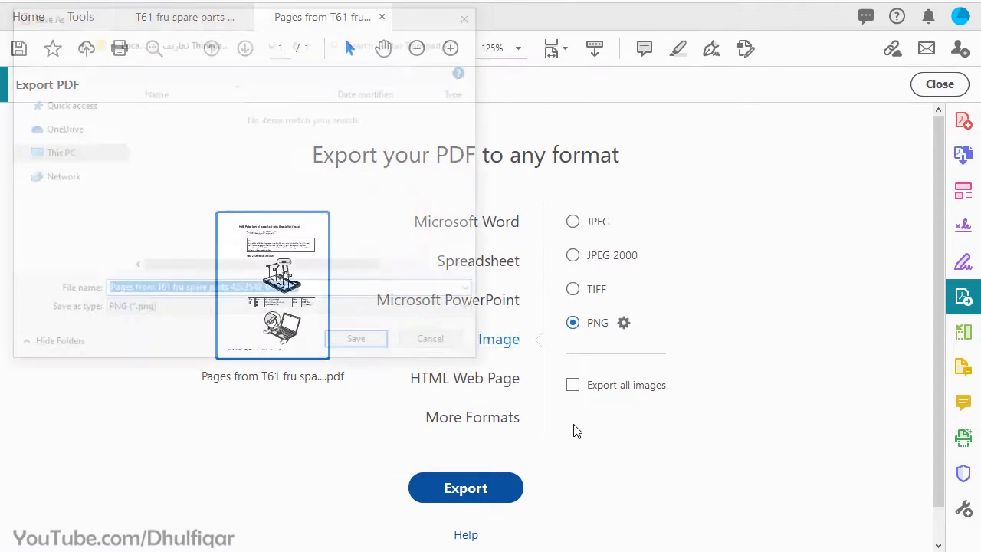
type("page")
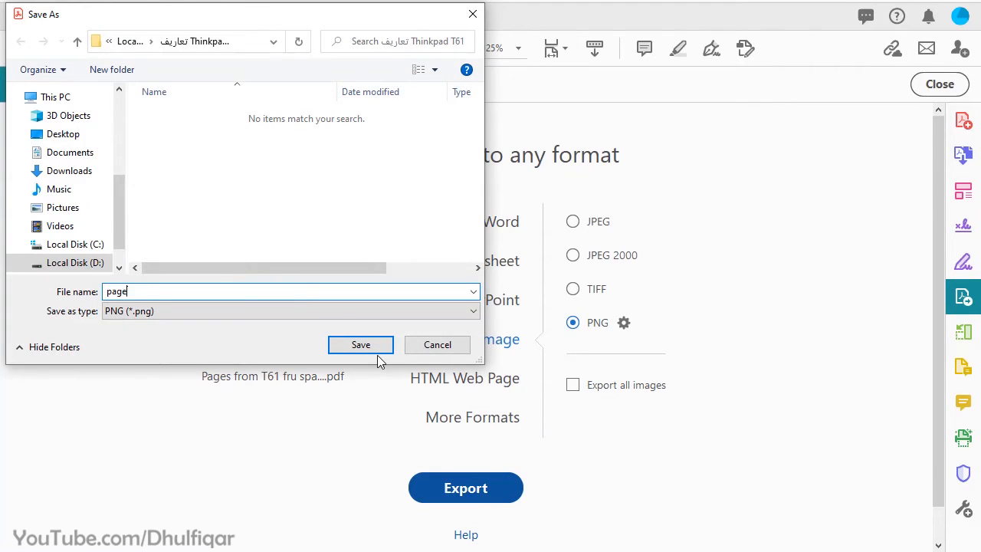
left_click(360, 344)
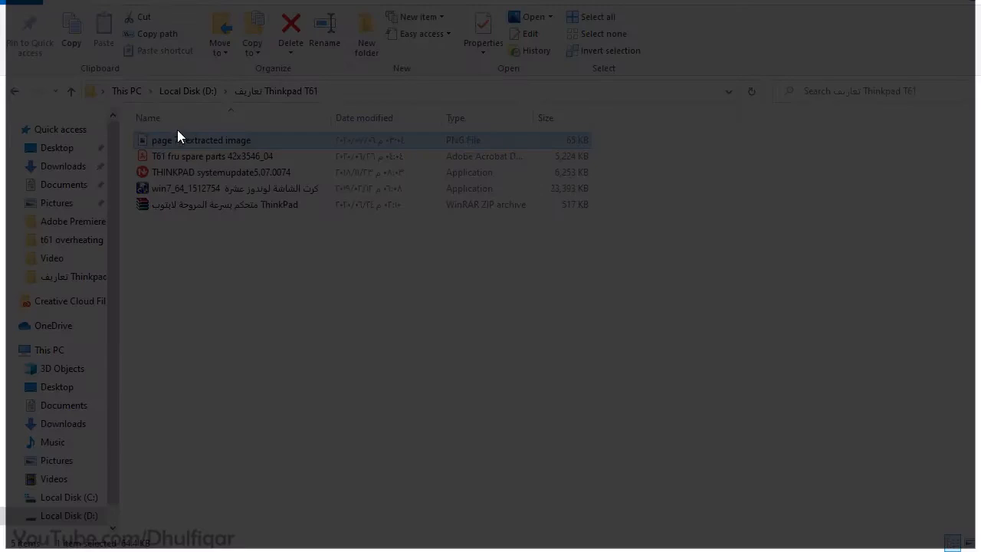
Open the saved PNG image in the photo viewer and zoom into it
double_click(201, 139)
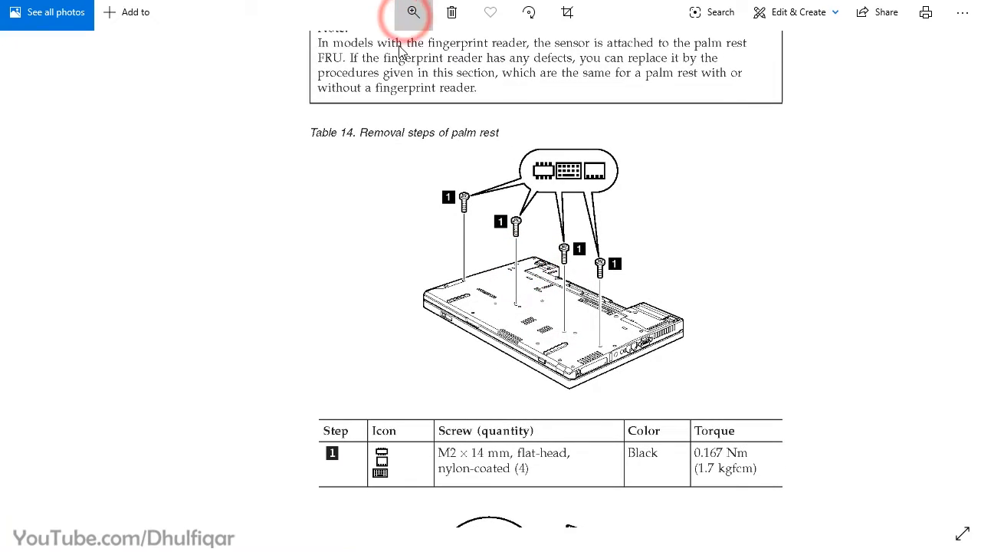
left_click(413, 12)
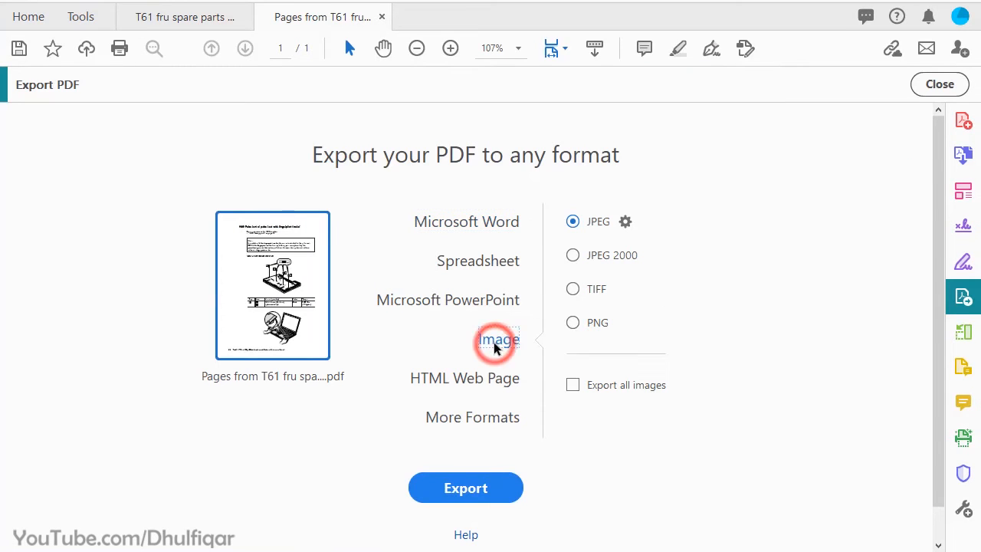
left_click(465, 487)
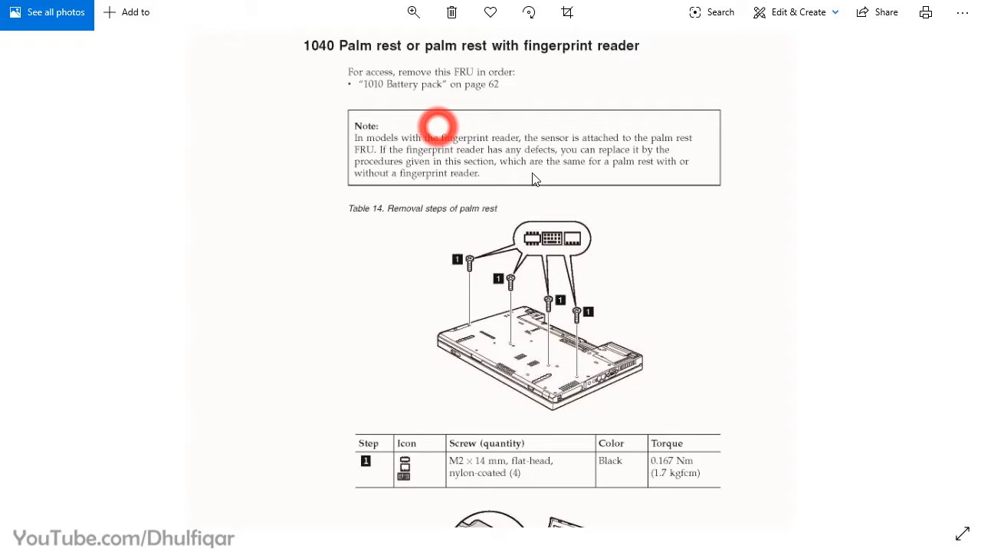
scroll("down", 3)
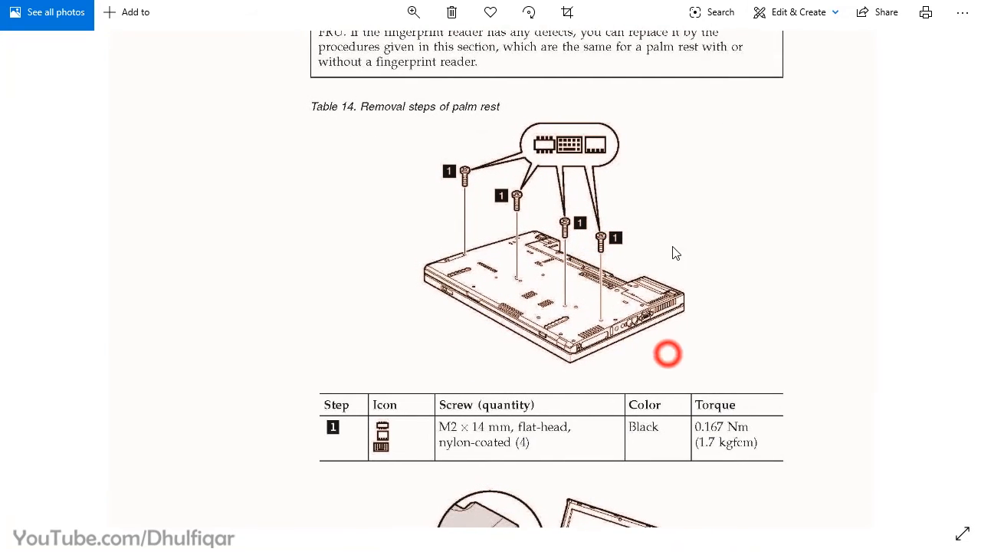
scroll("down", 3)
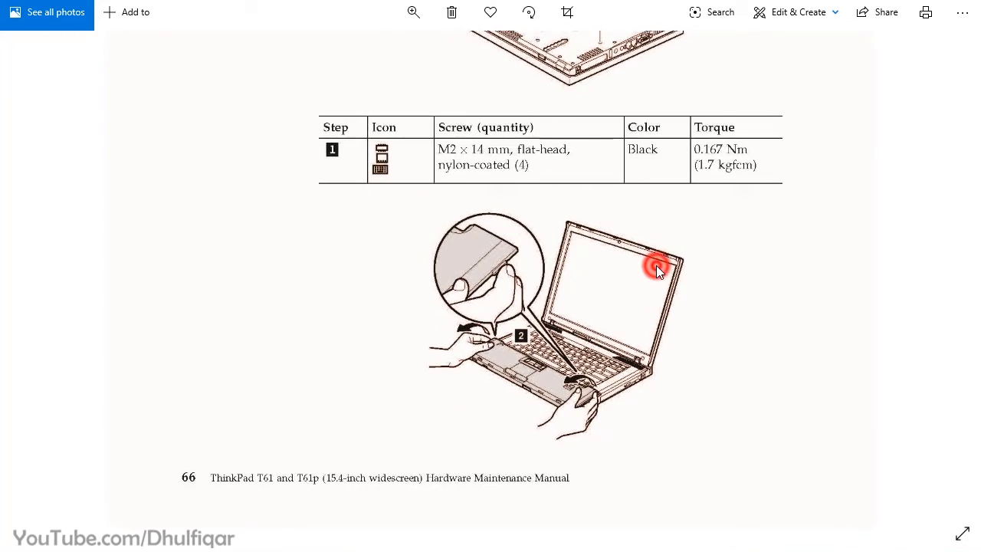